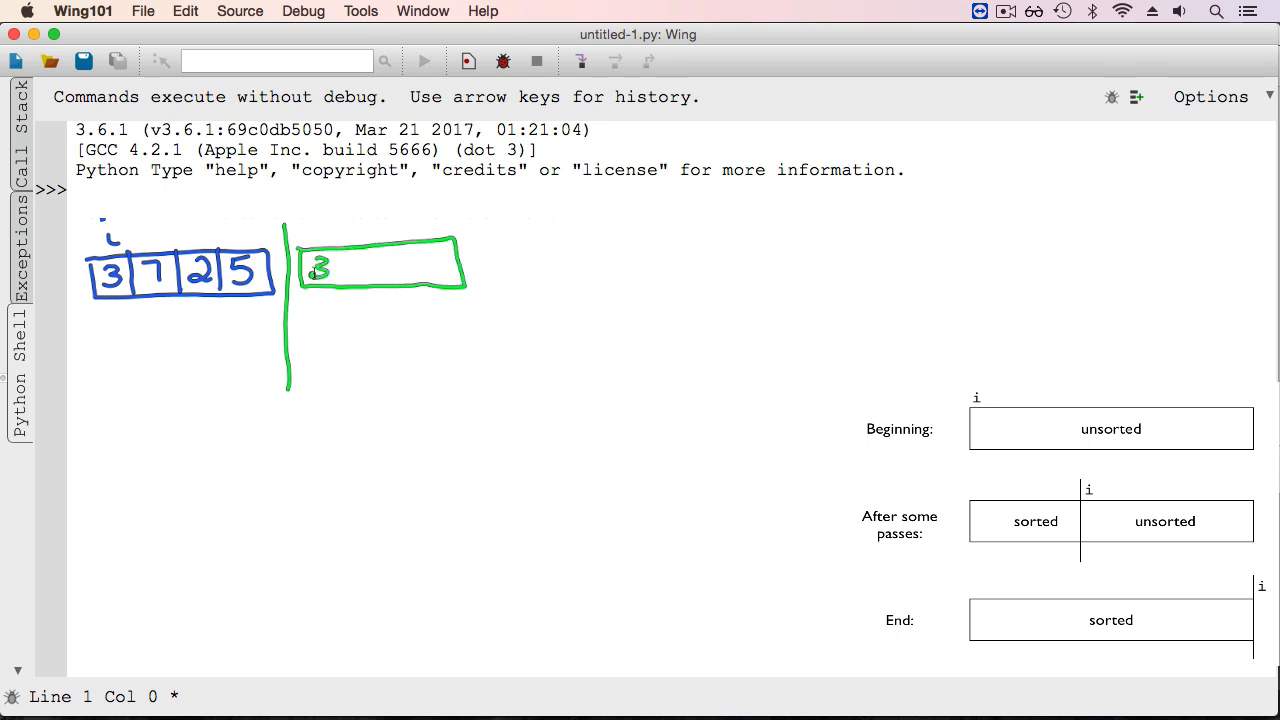
# Finish drawing the green pass list 3 7 2 5 over the shell
pyautogui.moveTo(345, 265); pyautogui.dragTo(450, 265)
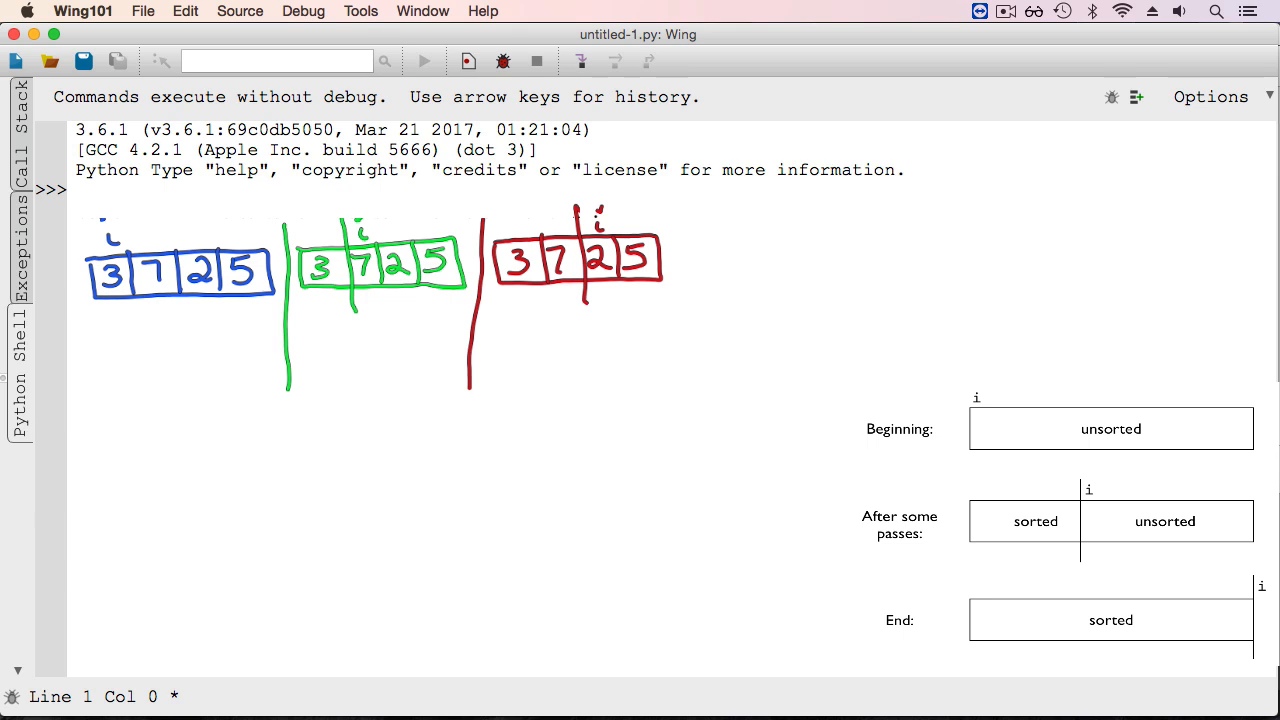
# Sketch the red four-cell row with 7 shifted right and an arrow beneath
pyautogui.moveTo(510, 355); pyautogui.dragTo(670, 390)
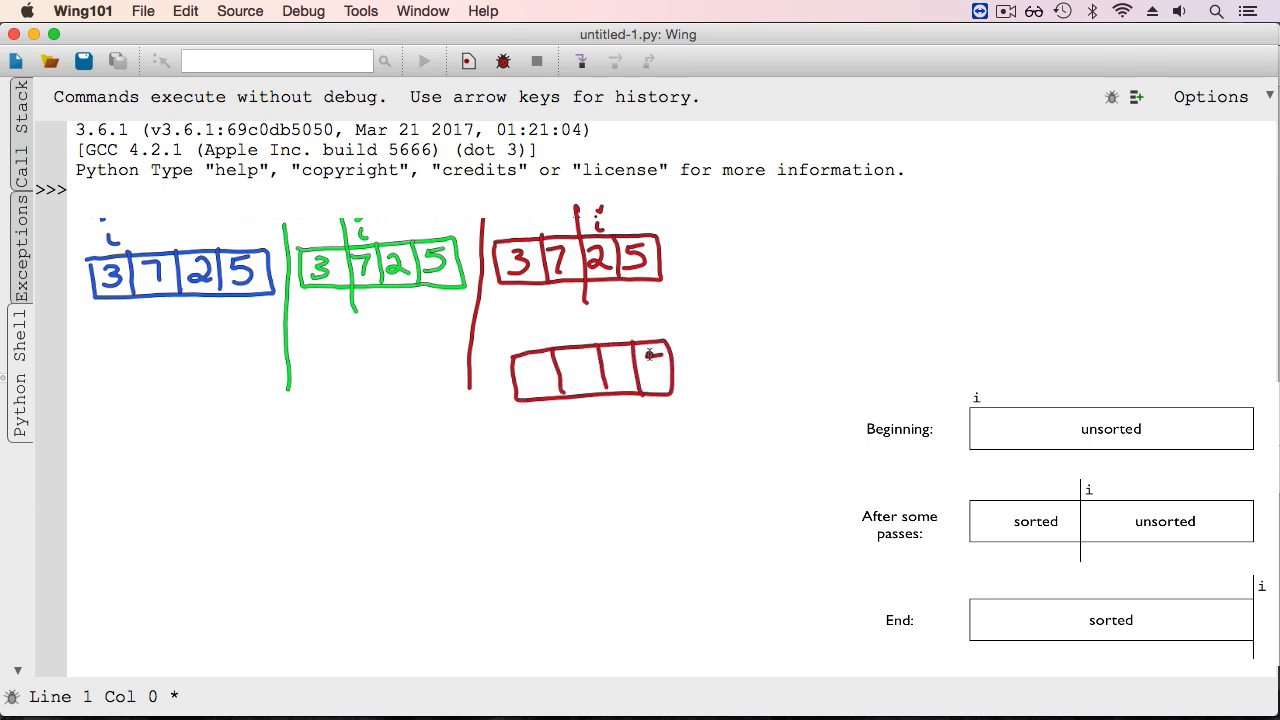
pyautogui.moveTo(640, 365); pyautogui.dragTo(655, 380)
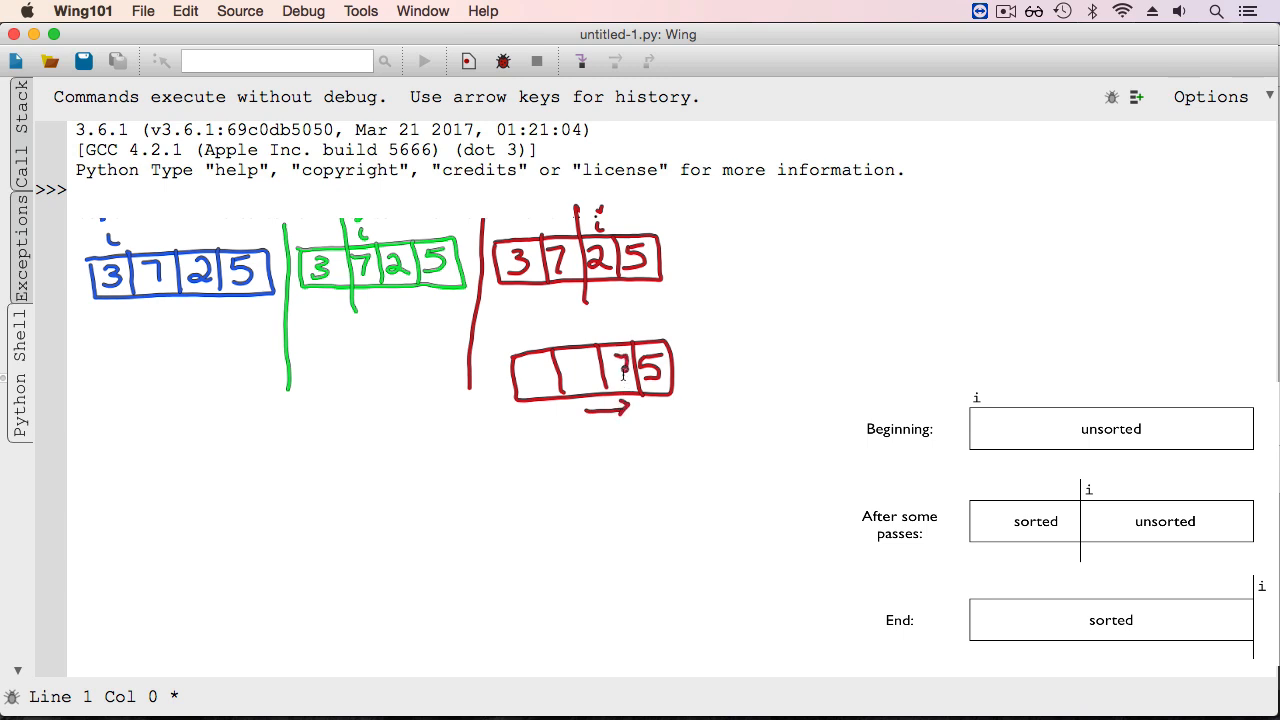
pyautogui.moveTo(515, 405); pyautogui.dragTo(580, 400)
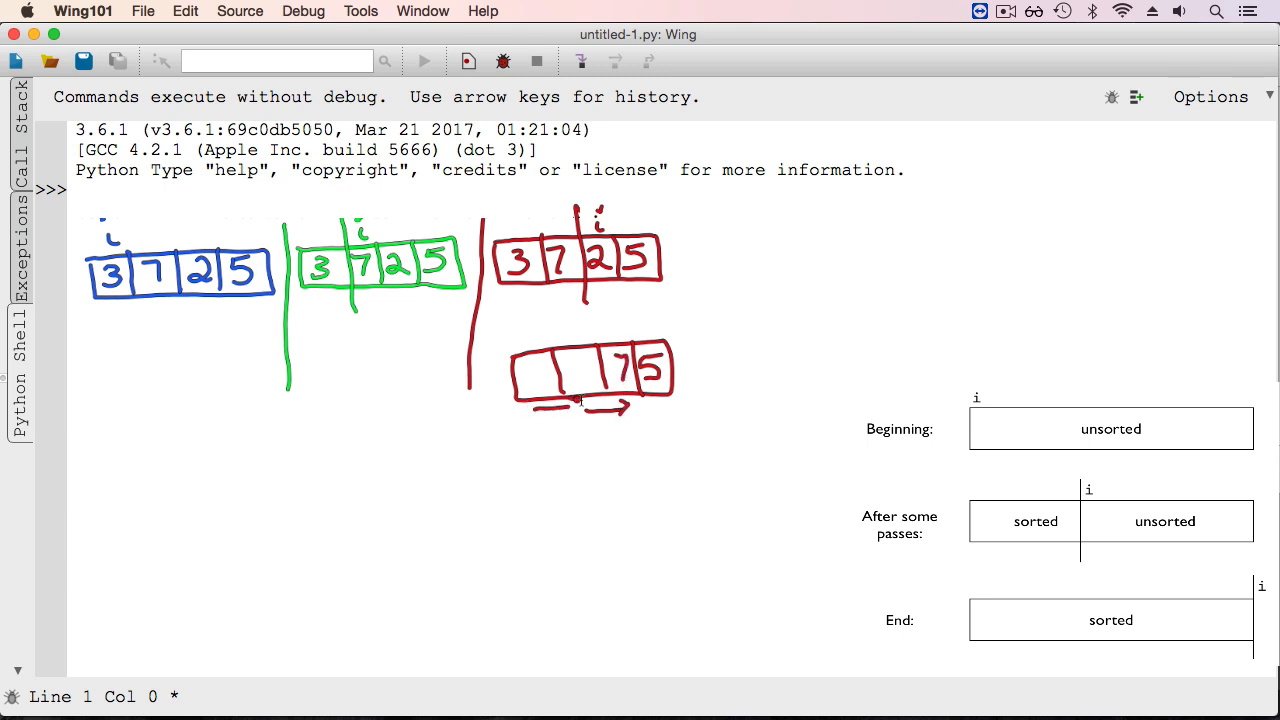
pyautogui.moveTo(580, 372)
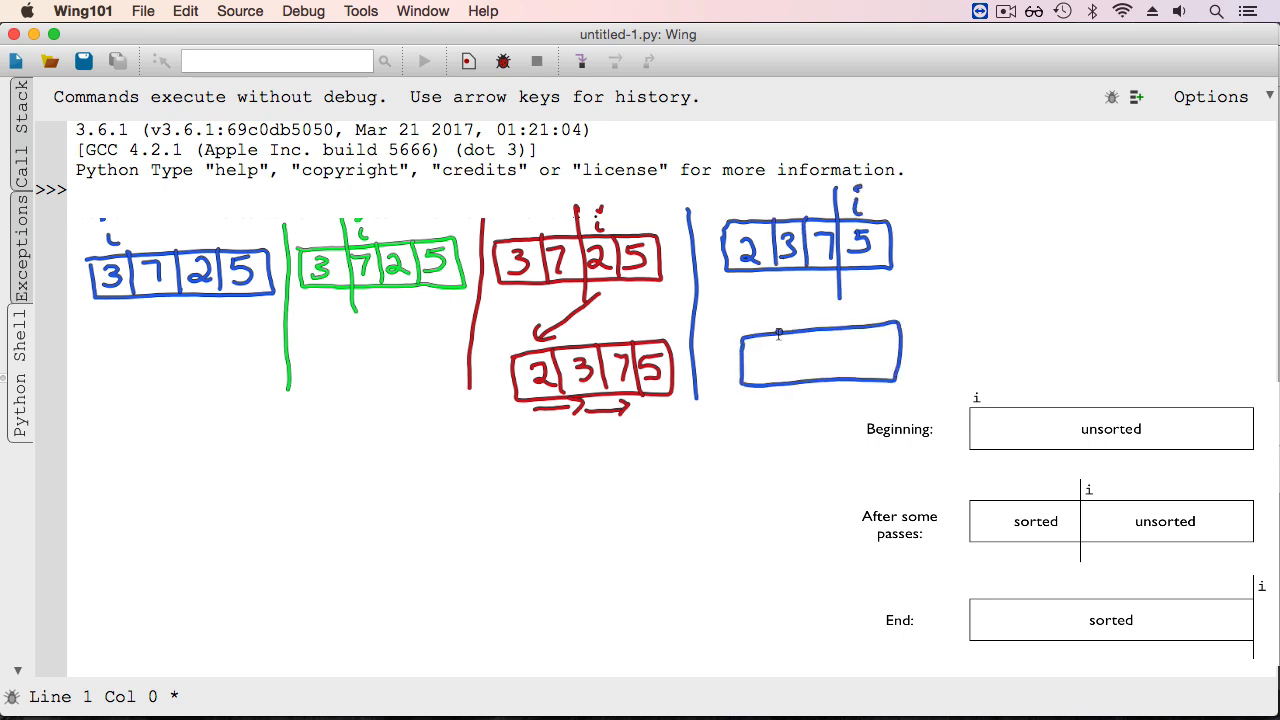
# Draw the blue pass moving 7 to the last slot, giving sorted 2 3 5 7
pyautogui.moveTo(760, 360); pyautogui.dragTo(880, 400)
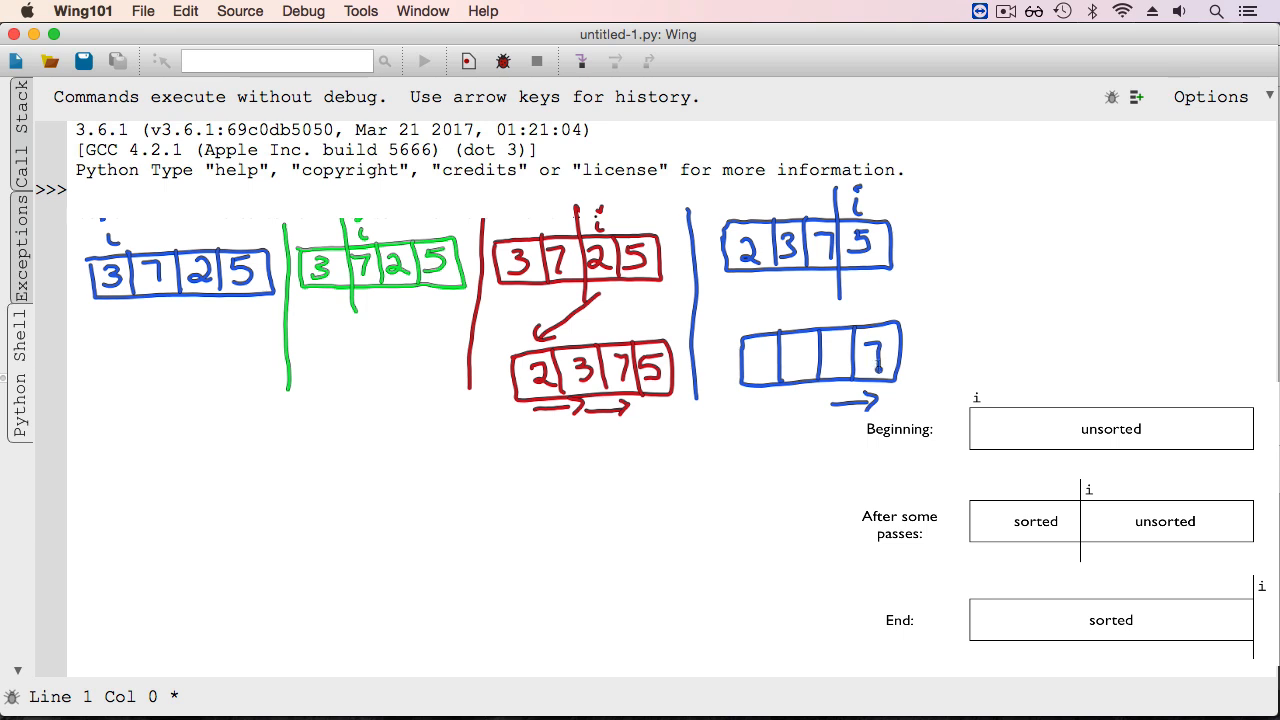
pyautogui.moveTo(865, 280); pyautogui.dragTo(790, 360)
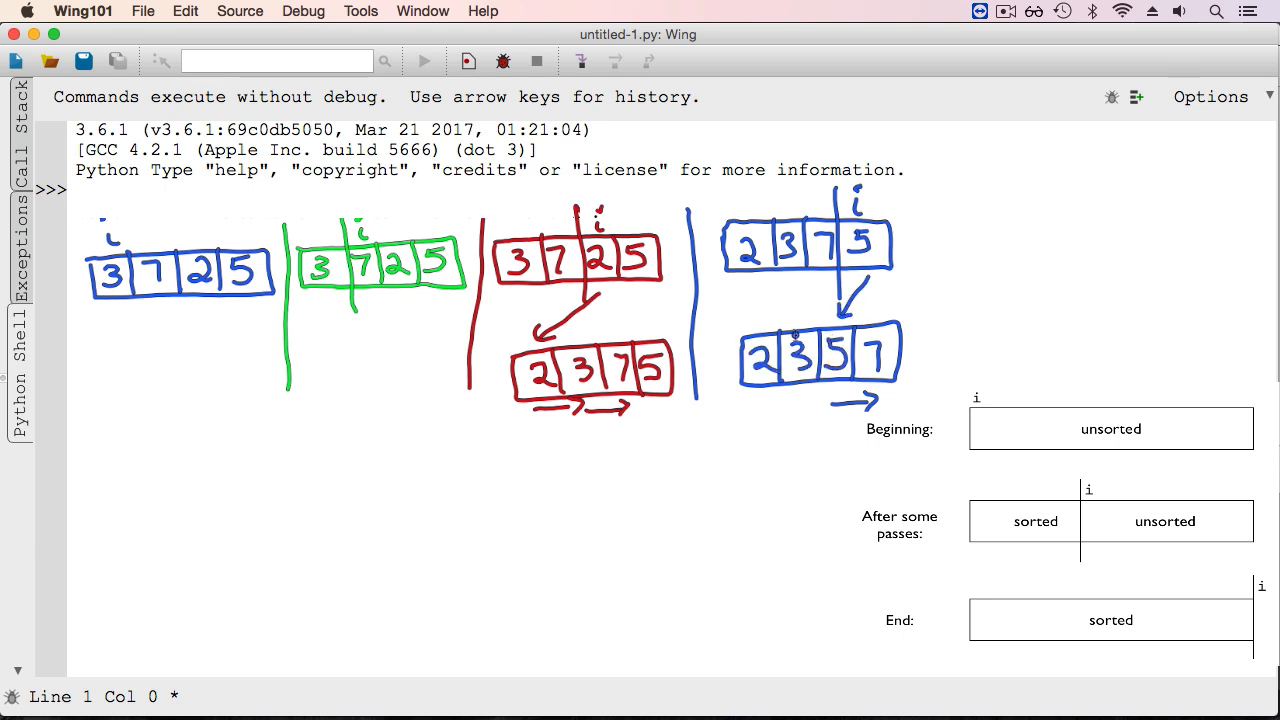